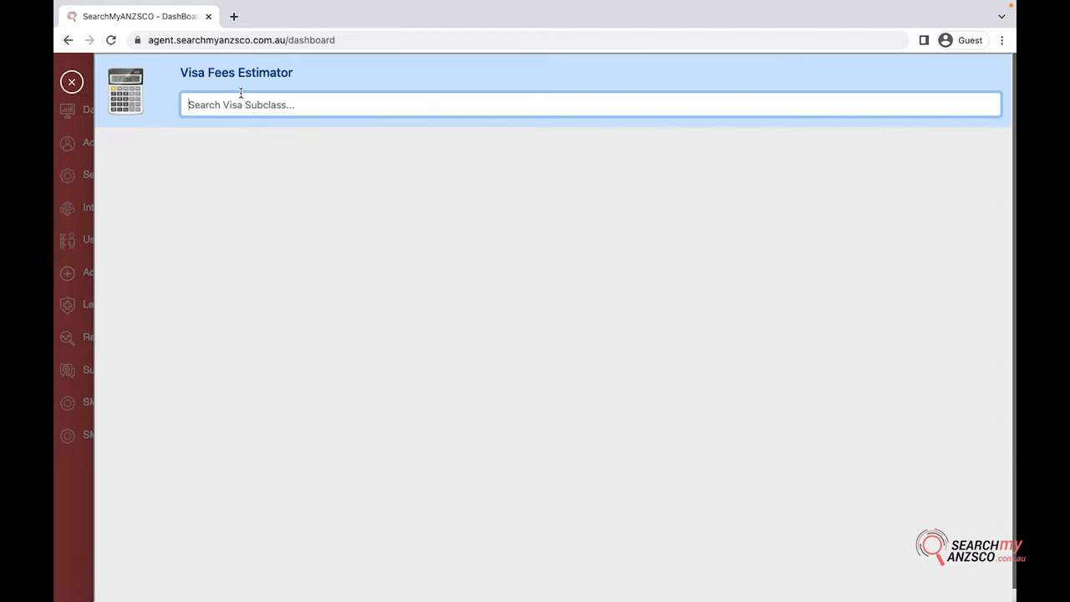
Search 500 and choose 'Student Visa - All Other Student (Subclass 500)', showing AUD 650 for the main applicant
type("500")
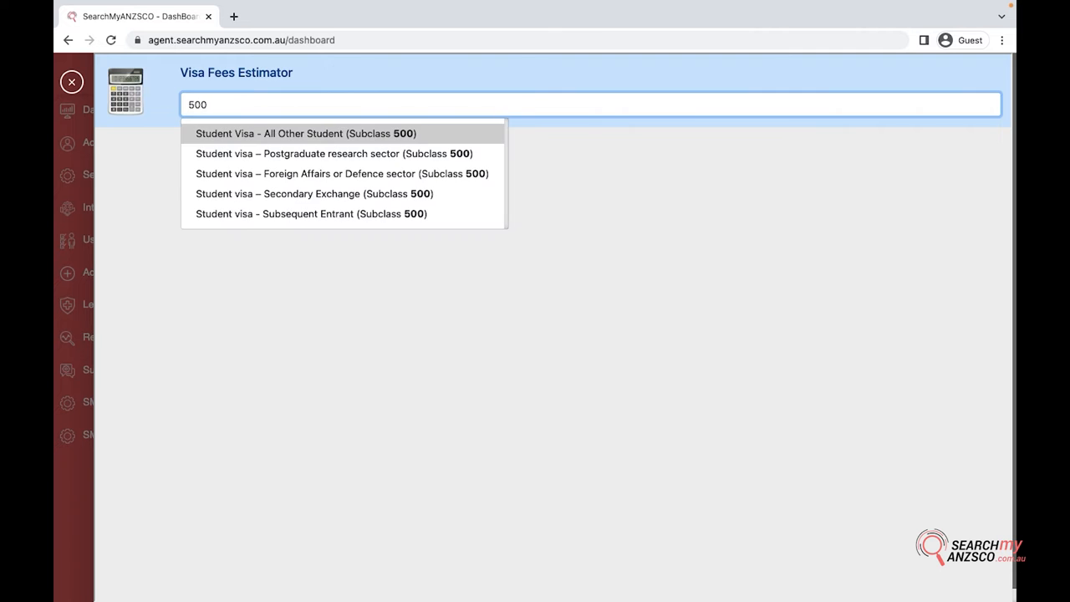
left_click(305, 134)
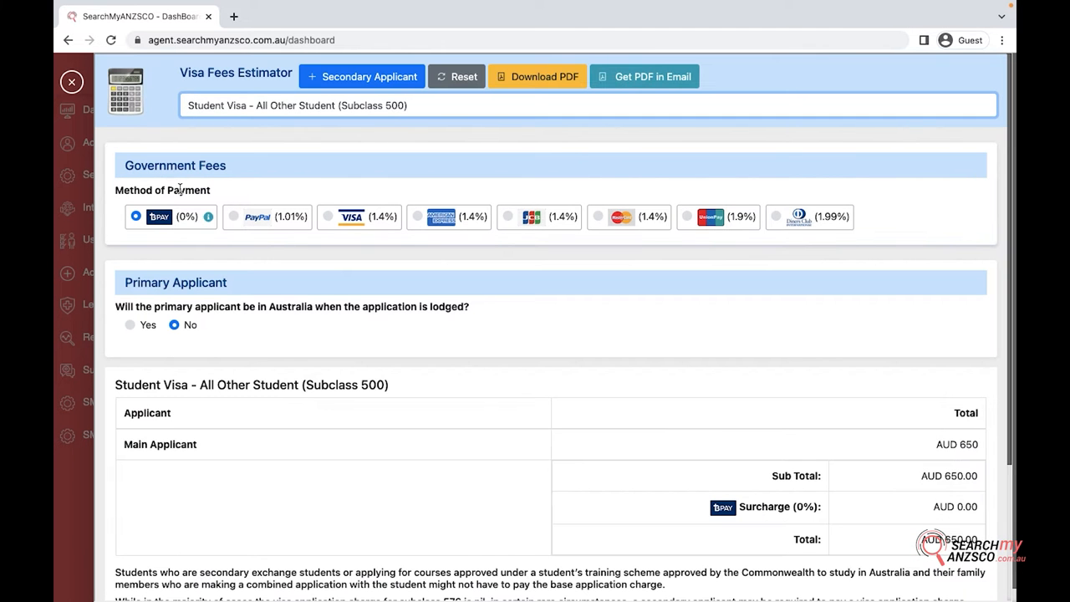
scroll("down", 3)
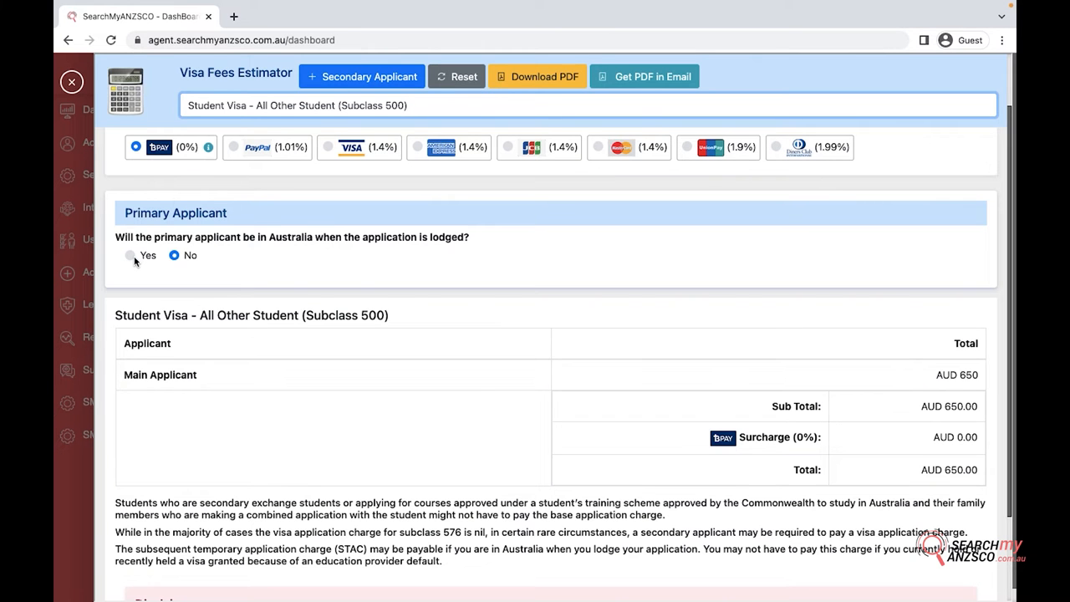
scroll("down", 3)
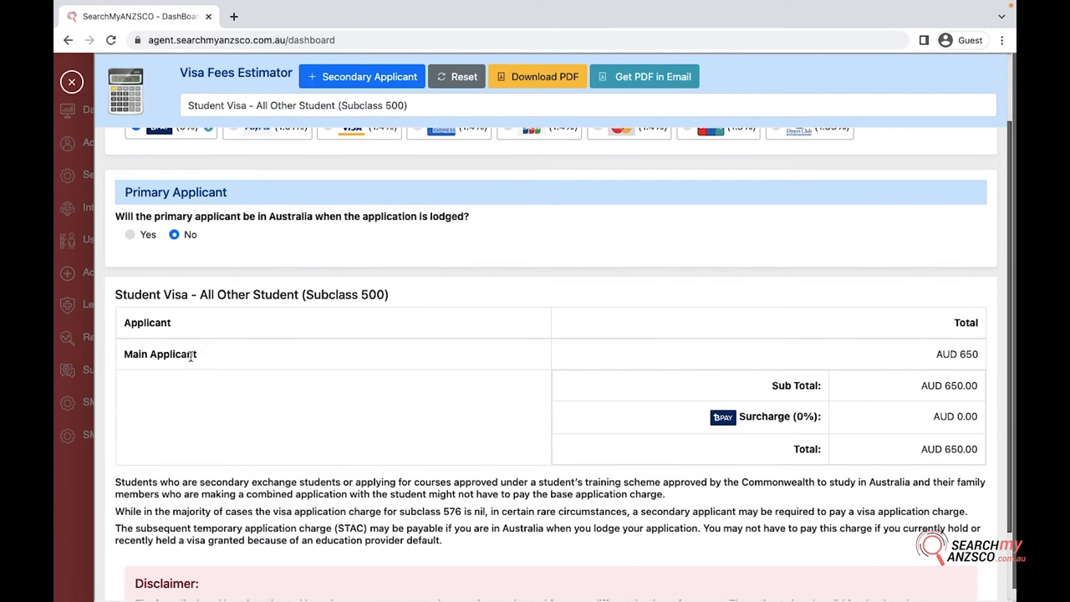
Mark the primary applicant as in Australia holding a Visitor Visa - Tourist In Australia (Subclass 600)
left_click(130, 234)
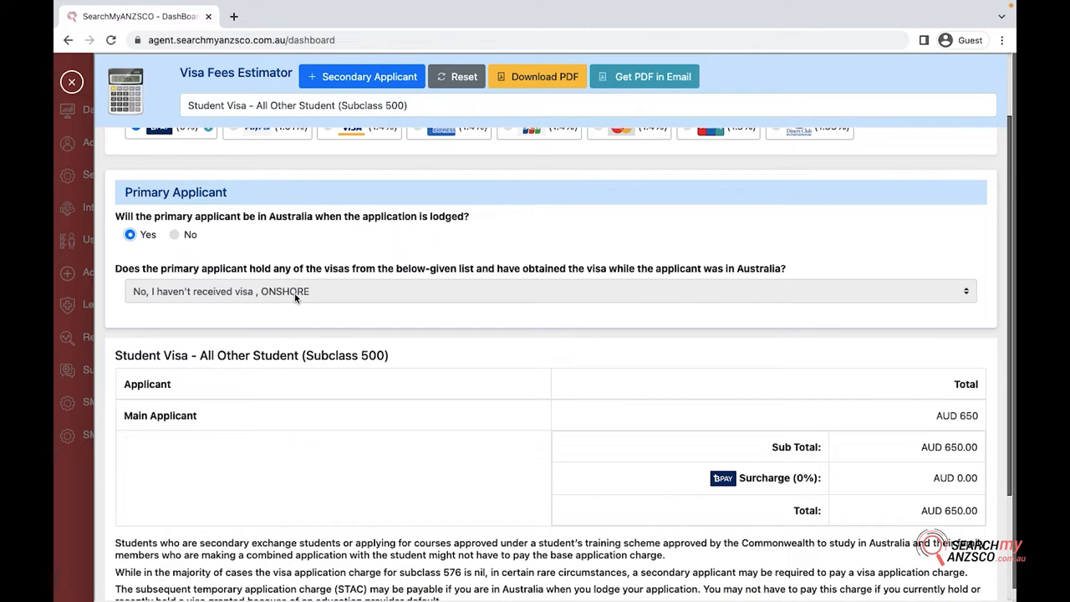
left_click(548, 291)
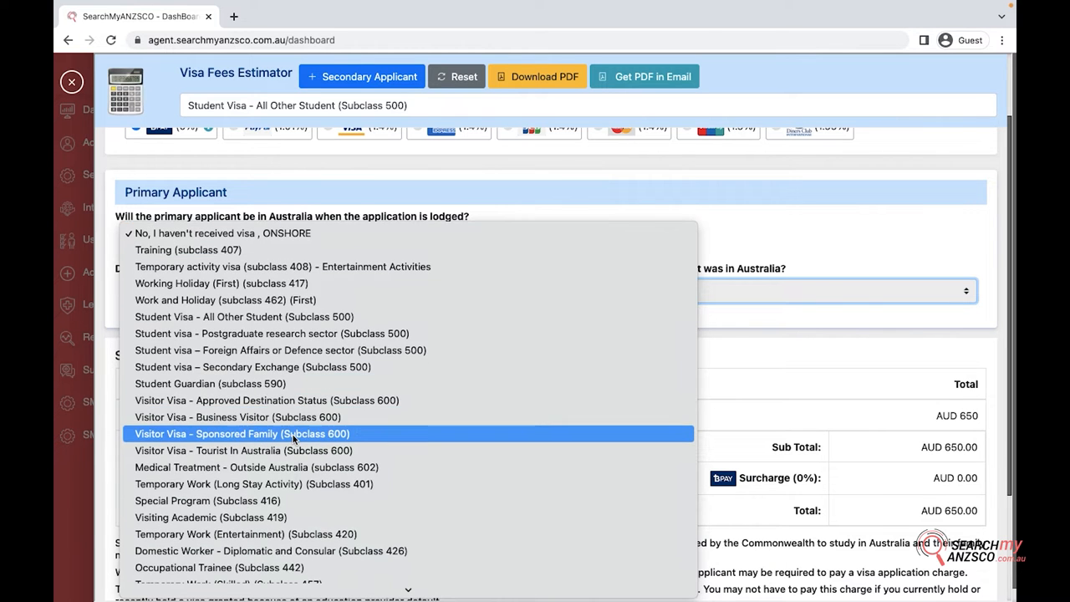
mouse_move(293, 449)
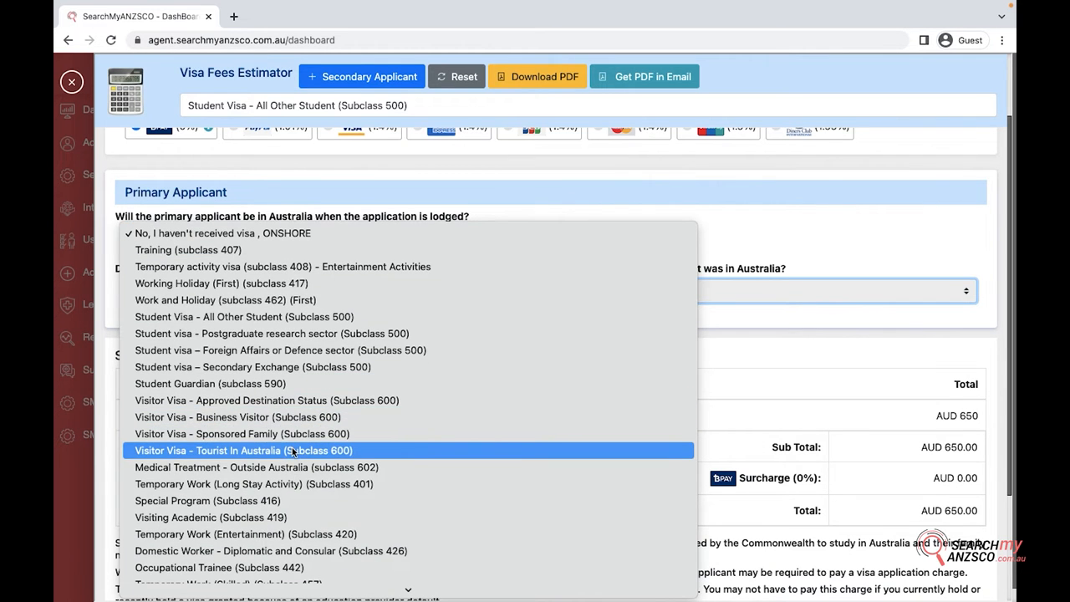
left_click(244, 450)
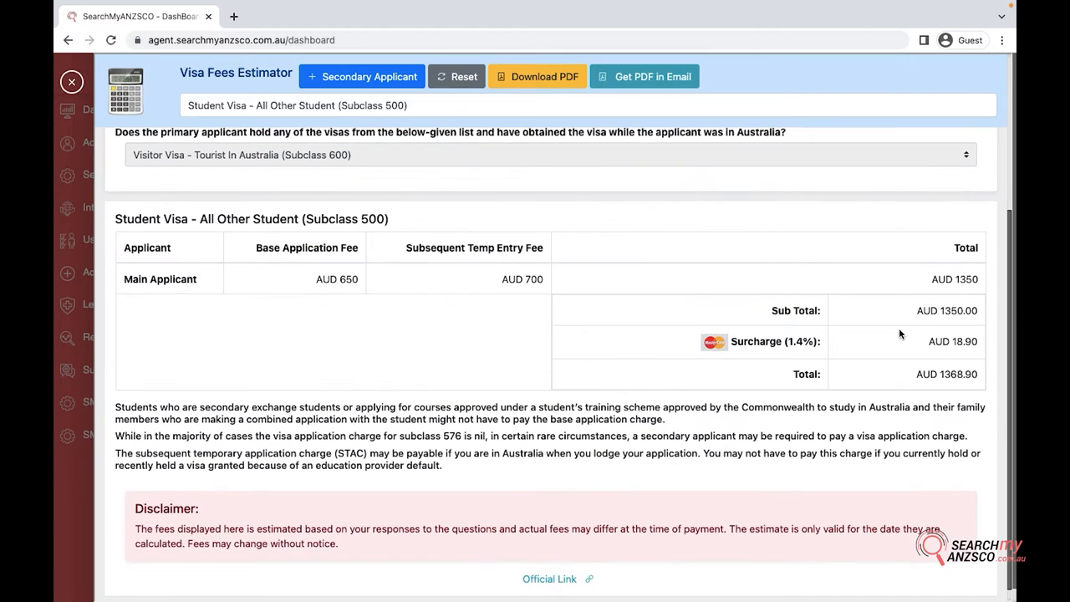
double_click(953, 341)
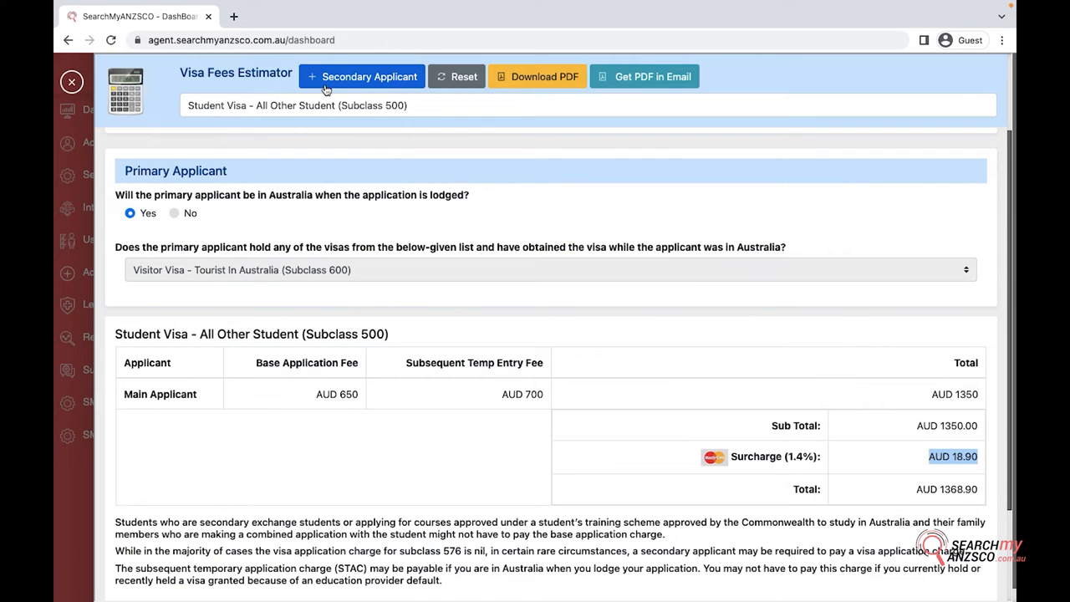
Add an adult secondary applicant (AUD 485, total AUD 1860.69) and request the PDF download
left_click(361, 77)
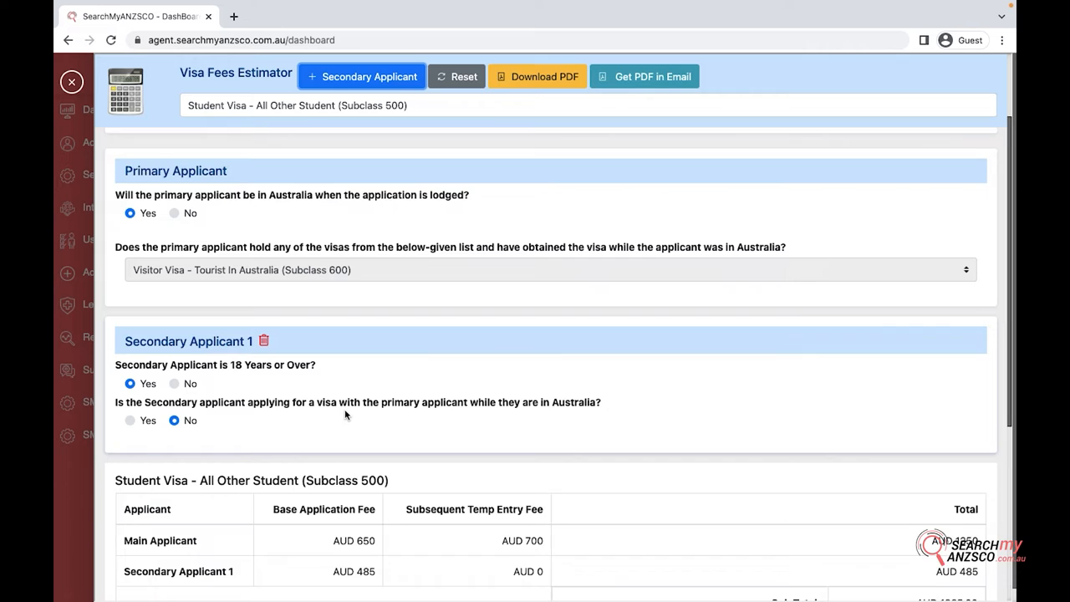
scroll("down", 3)
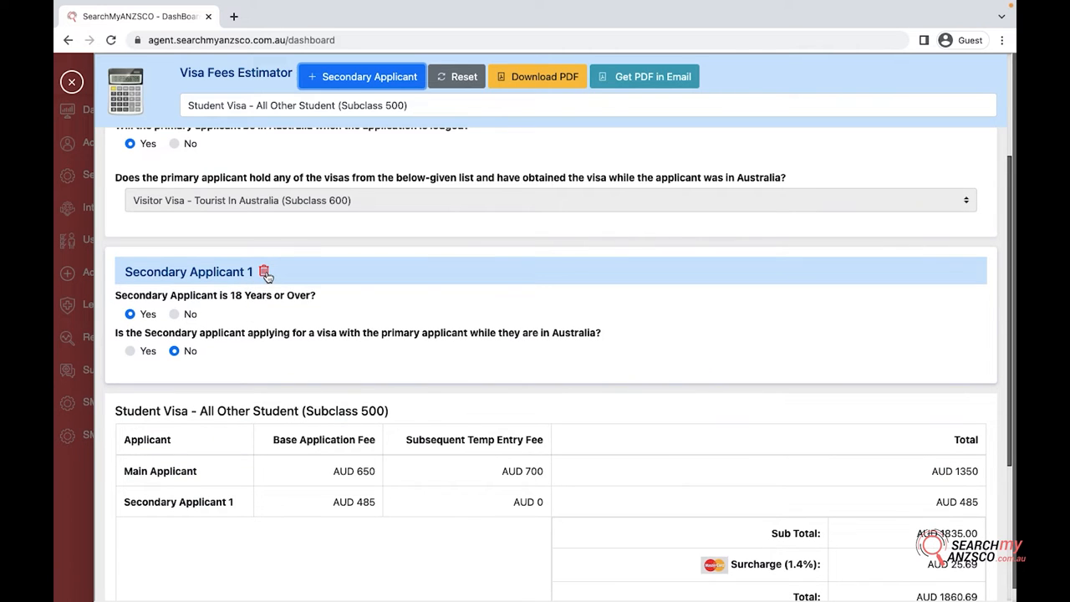
mouse_move(165, 309)
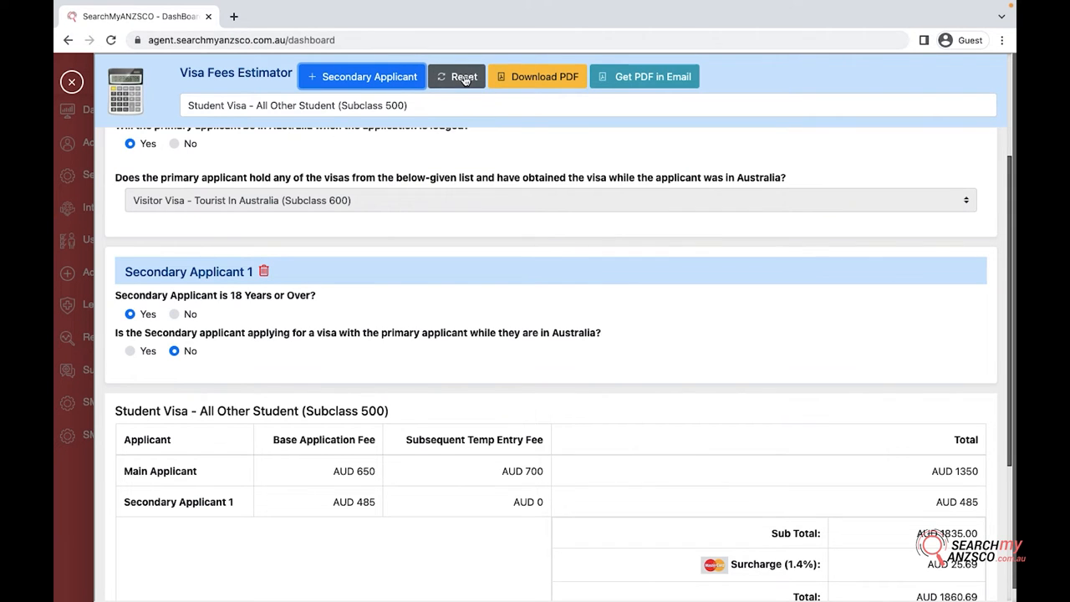
mouse_move(528, 77)
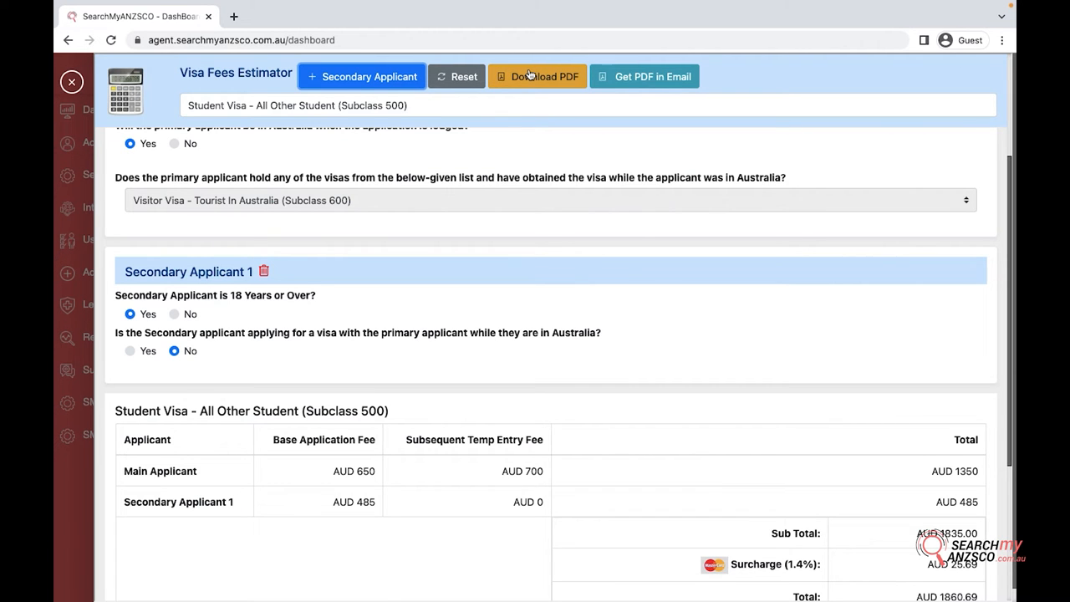
left_click(538, 77)
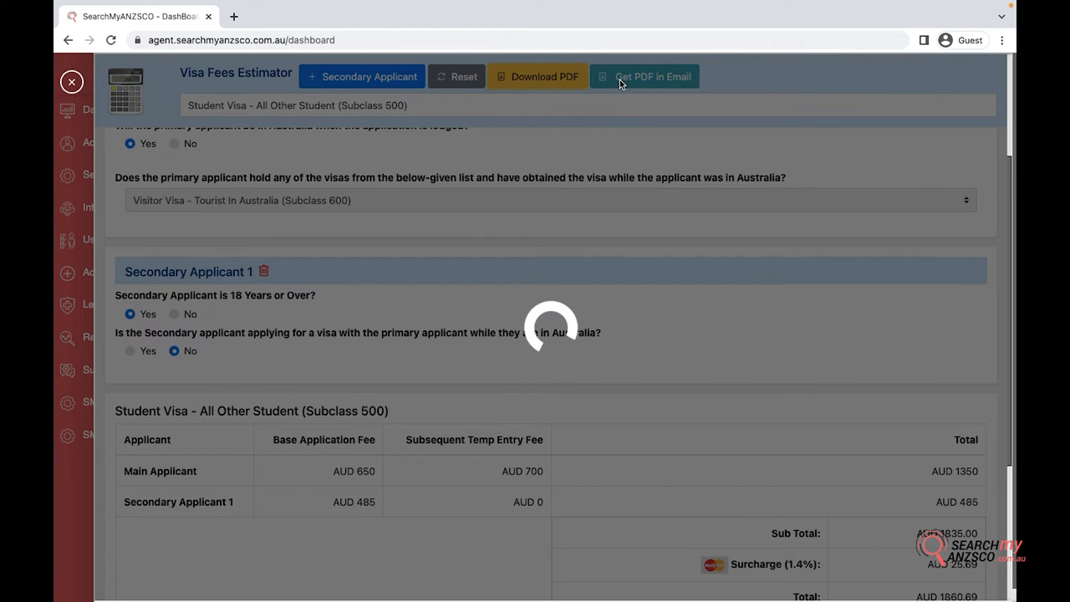
View the downloaded two-page Visa Fees Estimate Report PDF for Subclass 500
left_click(538, 77)
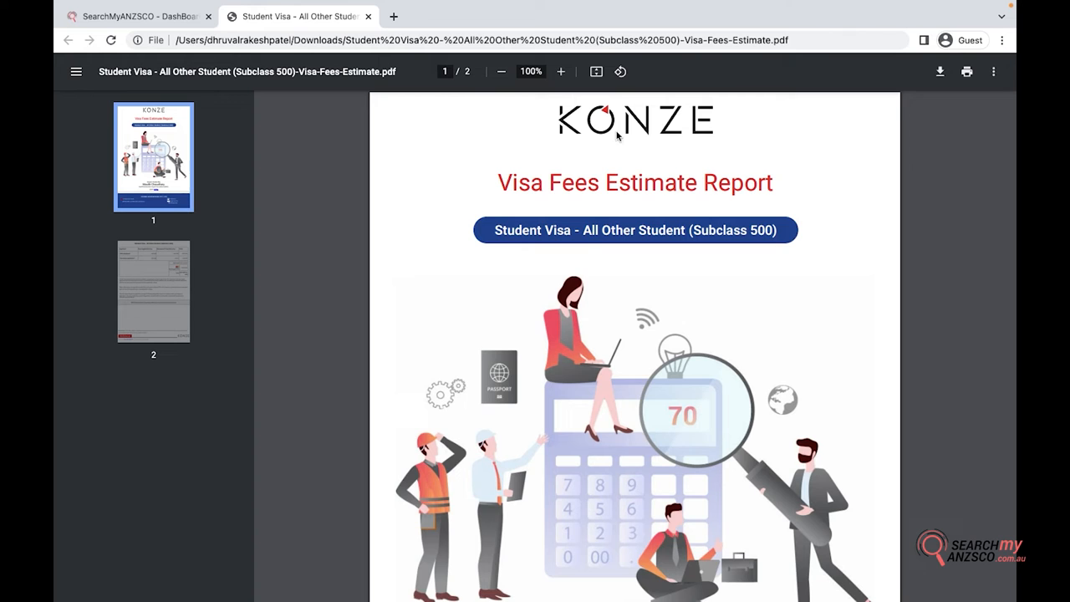
scroll("down", 3)
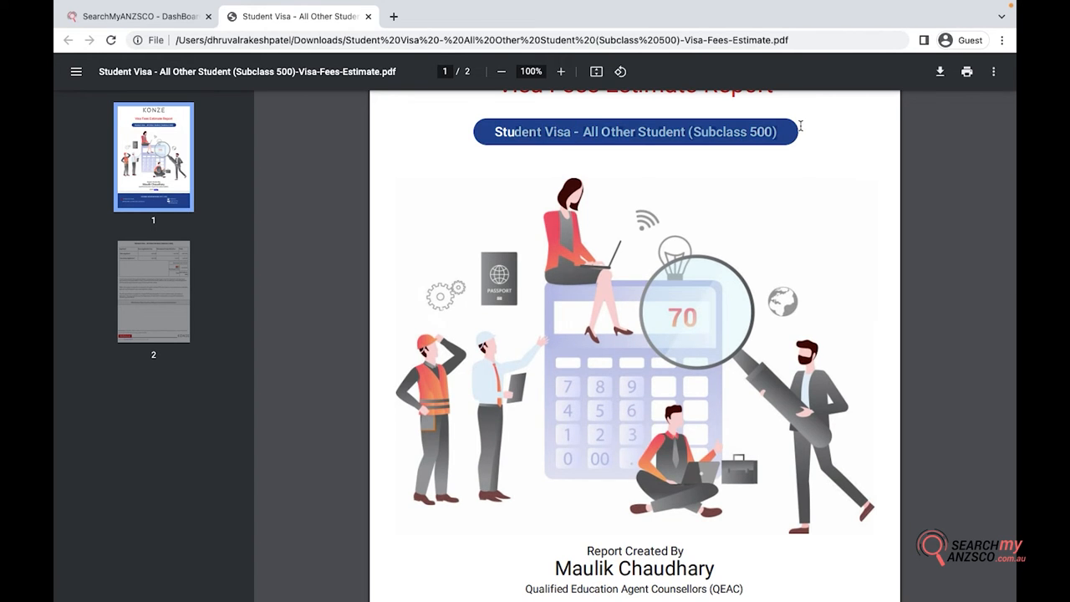
scroll("down", 3)
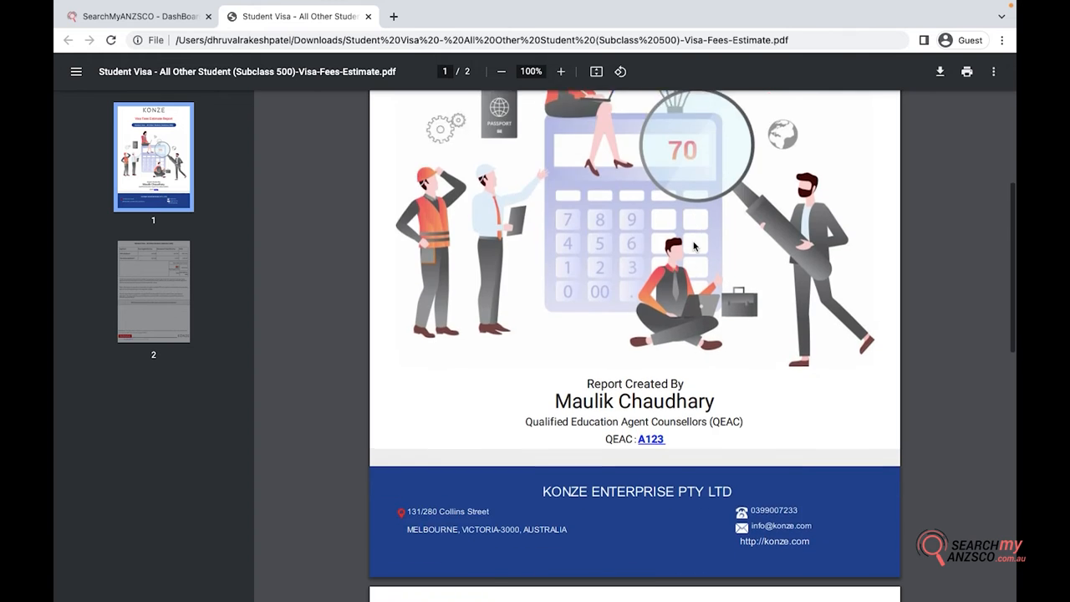
scroll("down", 3)
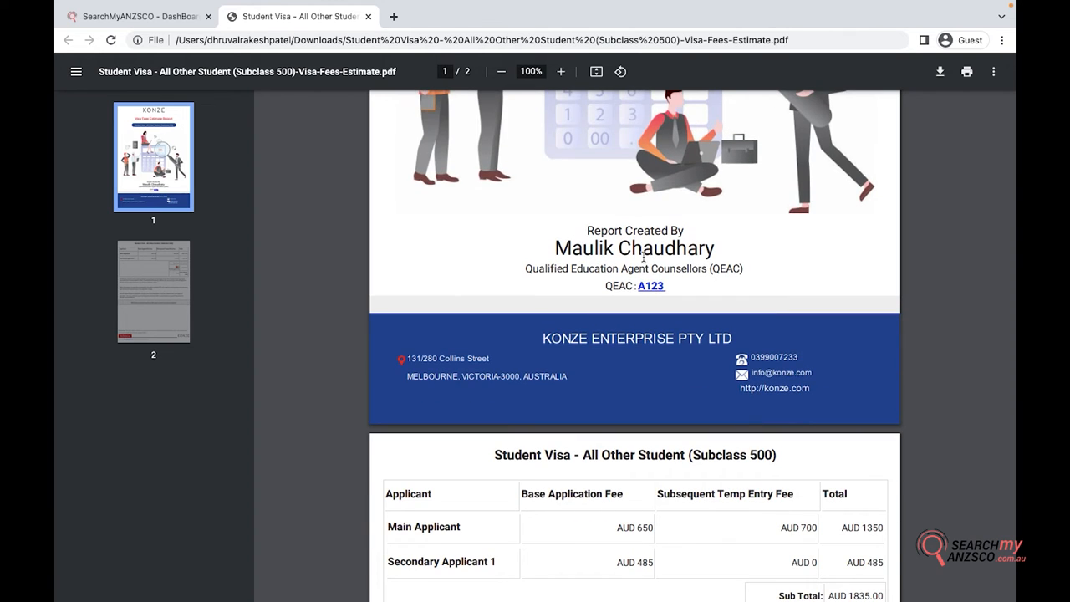
mouse_move(672, 294)
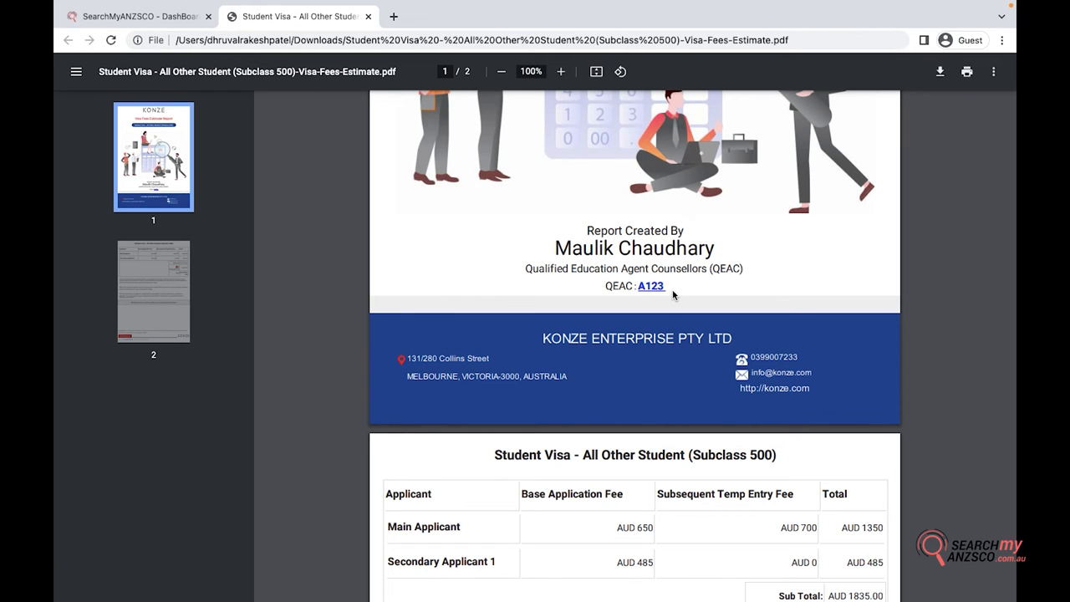
scroll("down", 3)
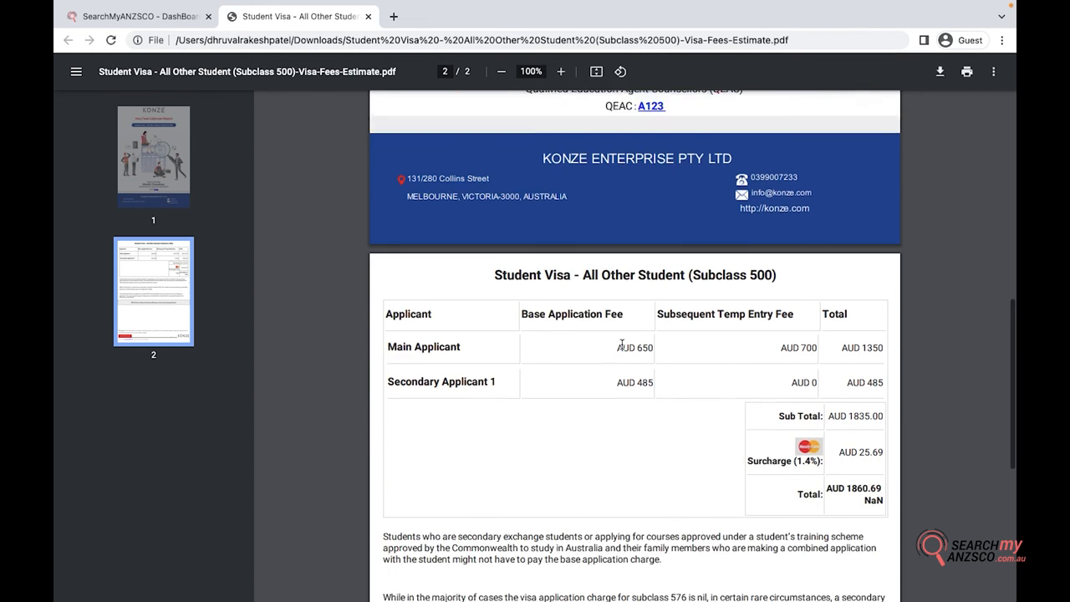
scroll("down", 3)
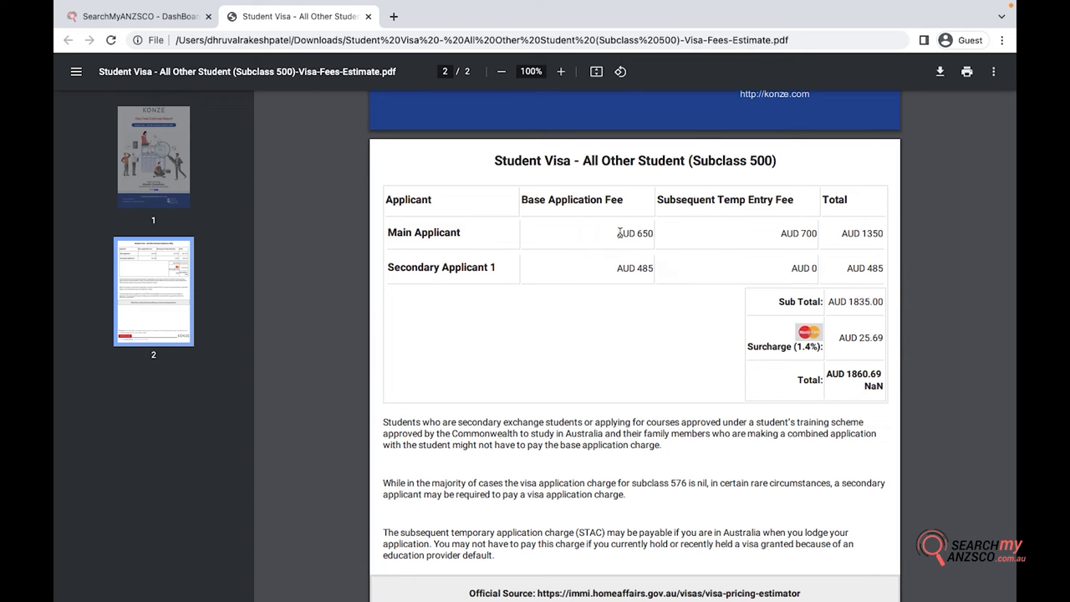
scroll("down", 3)
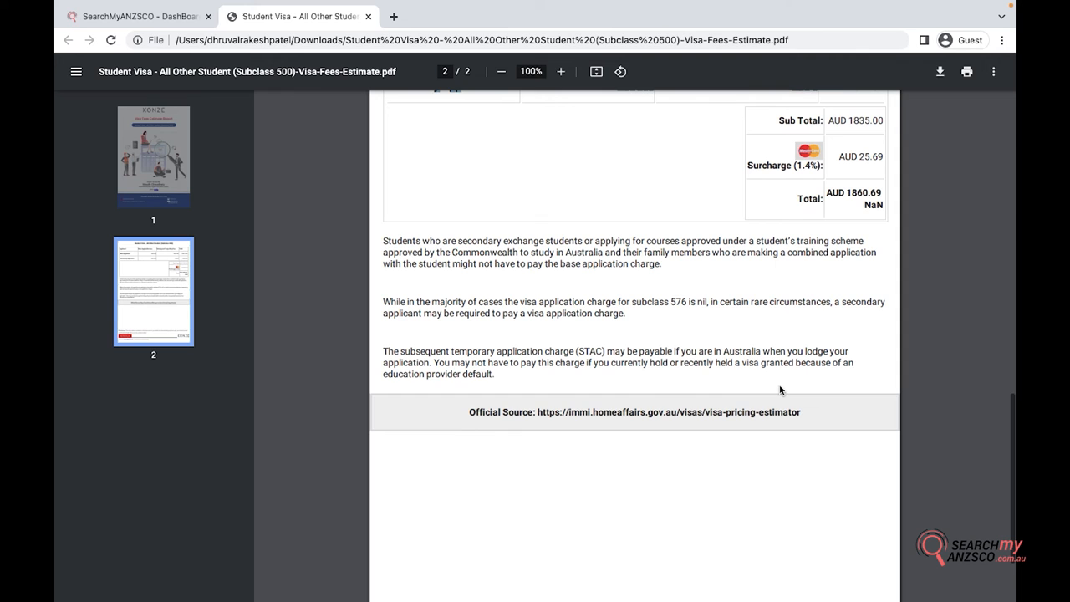
left_click_drag(383, 240, 555, 361)
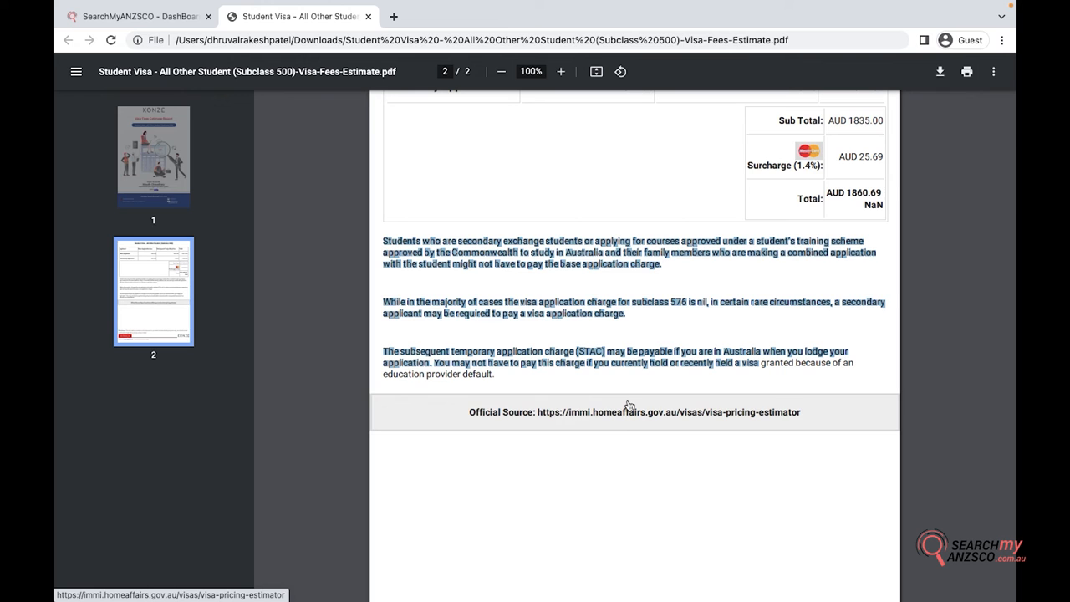
scroll("down", 3)
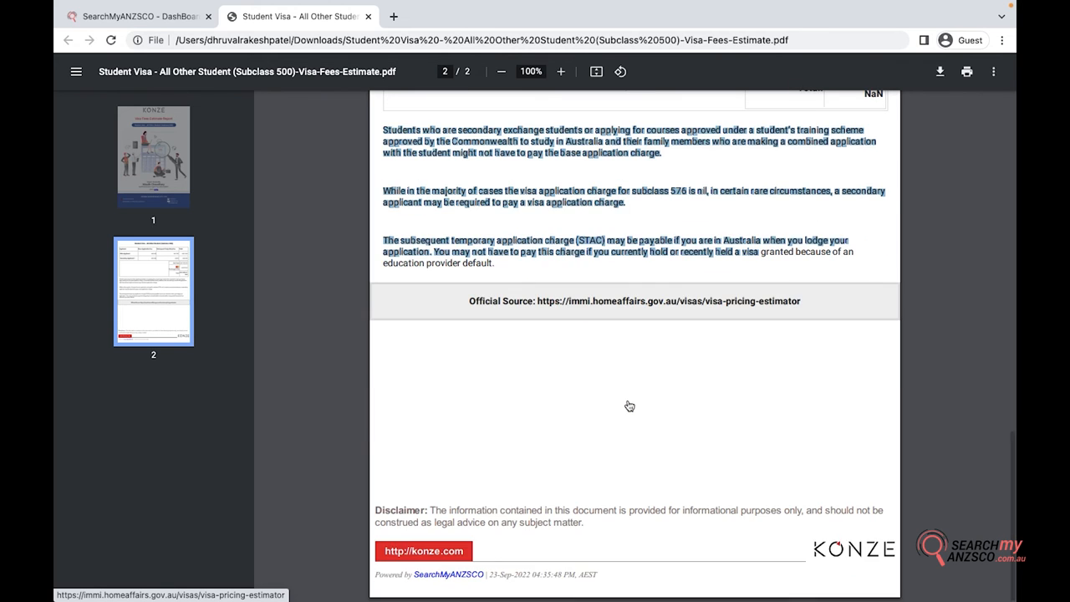